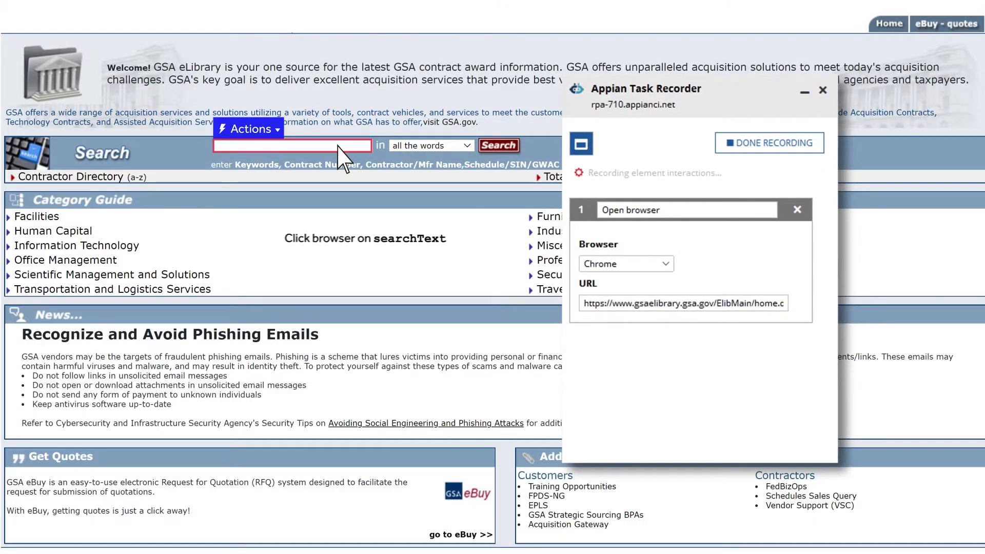
# Search GSA eLibrary for 'appian corporation' and bring up the contractor results
pyautogui.write('appian cor')
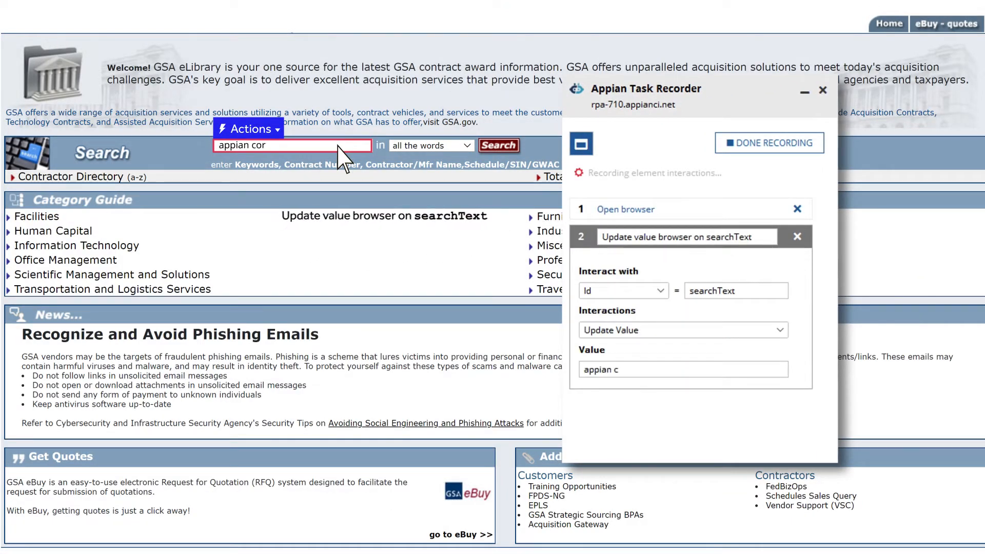
pyautogui.write('poration')
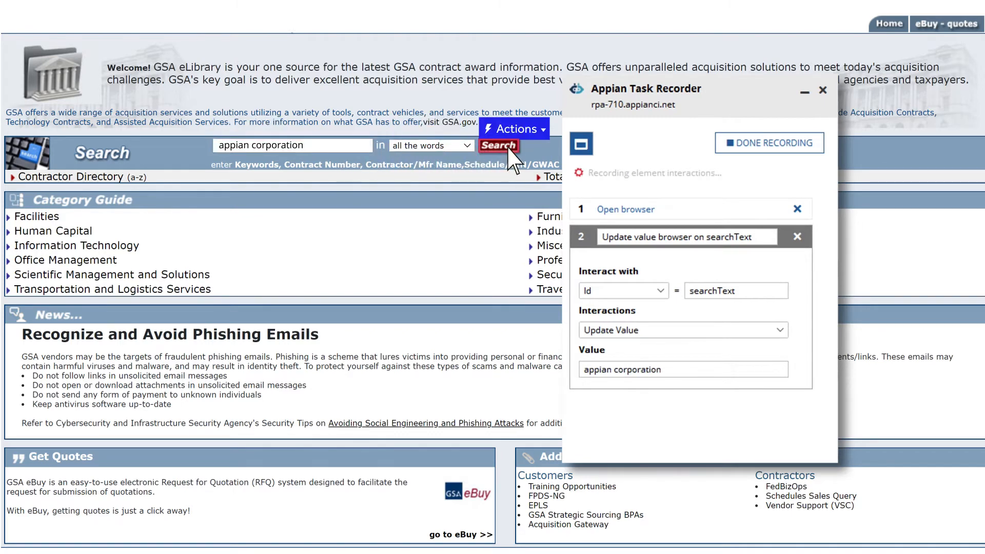
pyautogui.click(499, 145)
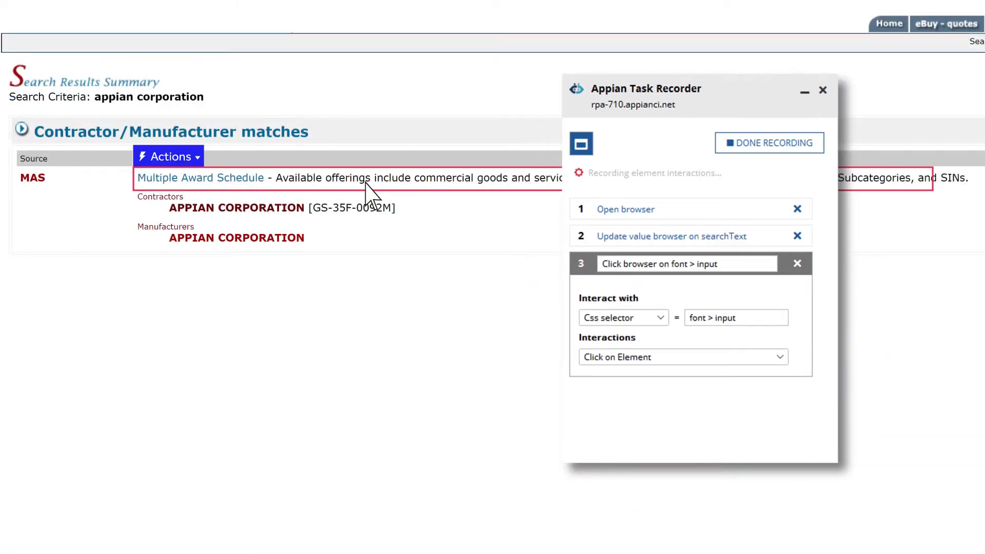
# Capture the APPIAN CORPORATION link href into pv!contractorURL and finish recording
pyautogui.click(167, 156)
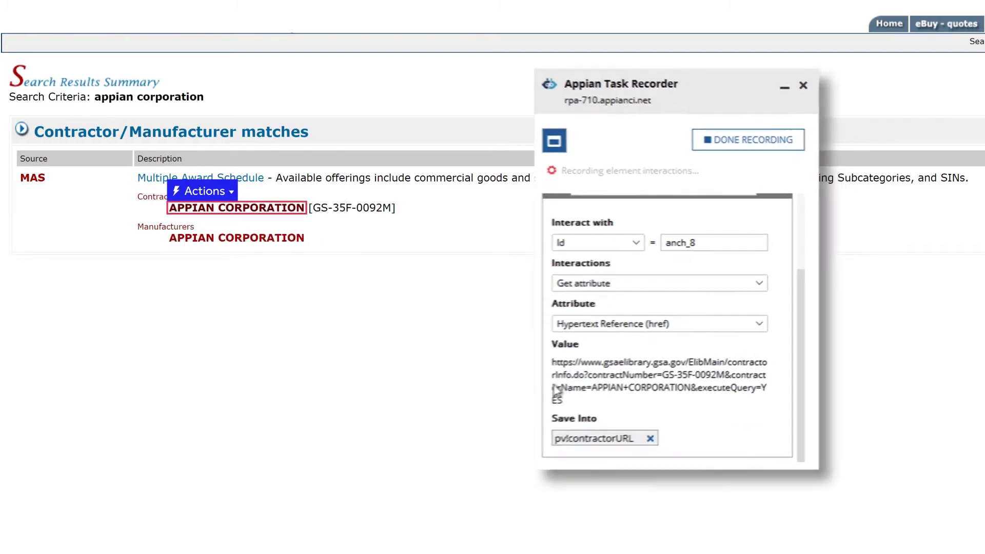
pyautogui.click(748, 139)
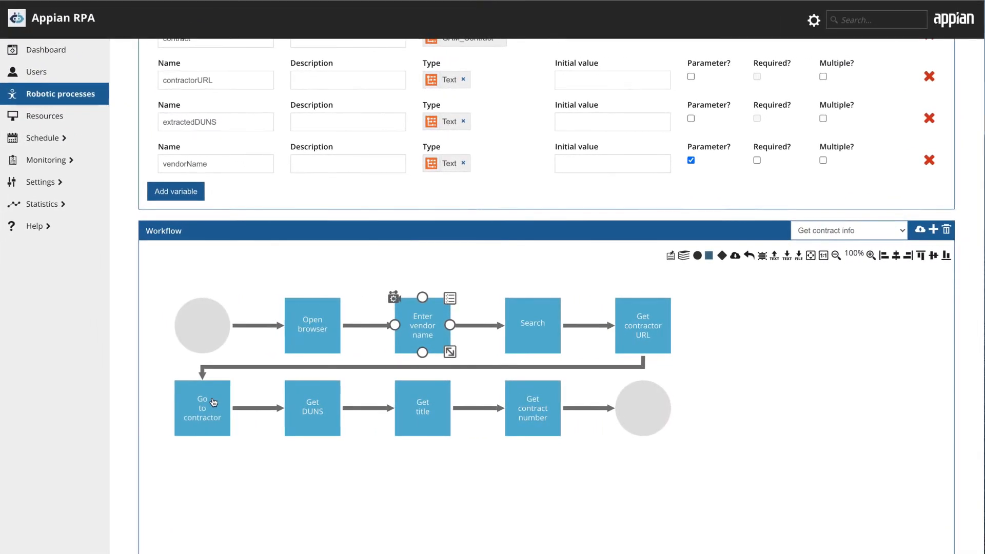
# Replace the Go to contractor step's fixed URL with the contractorURL variable
pyautogui.doubleClick(202, 408)
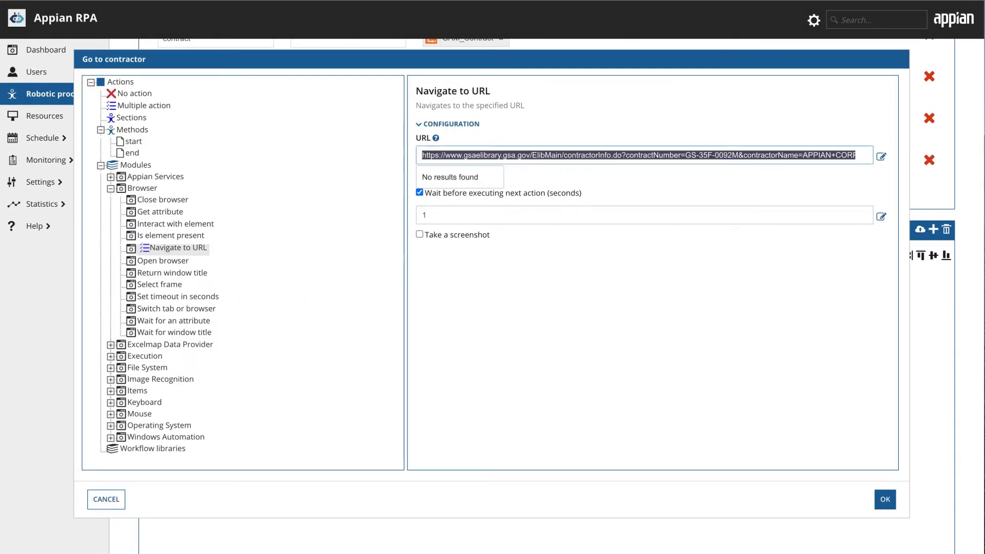
pyautogui.write('contractorURL')
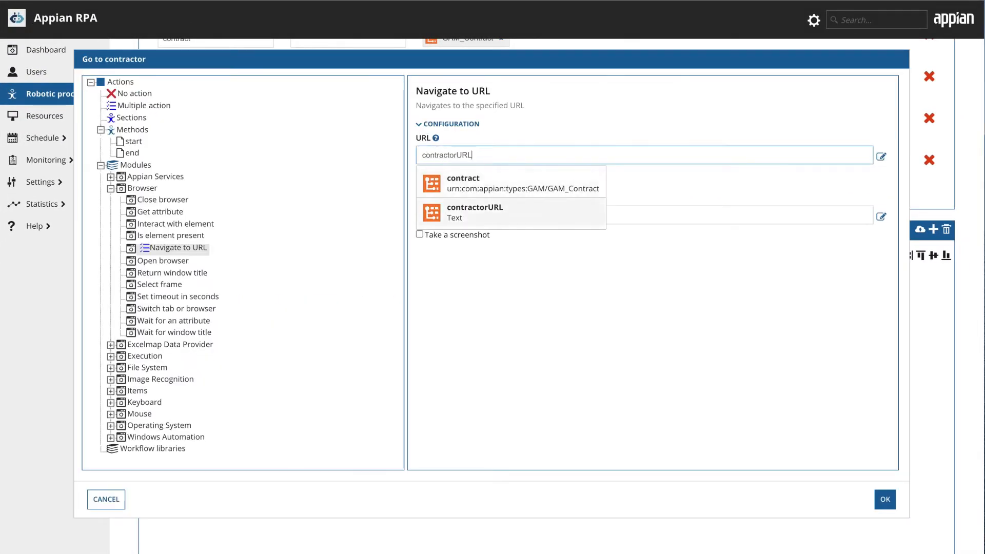
pyautogui.click(885, 499)
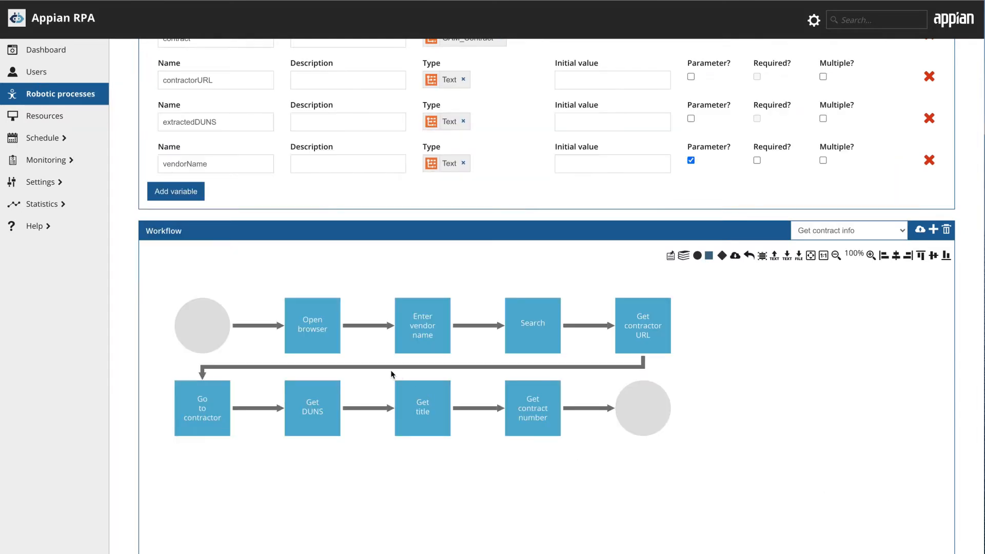